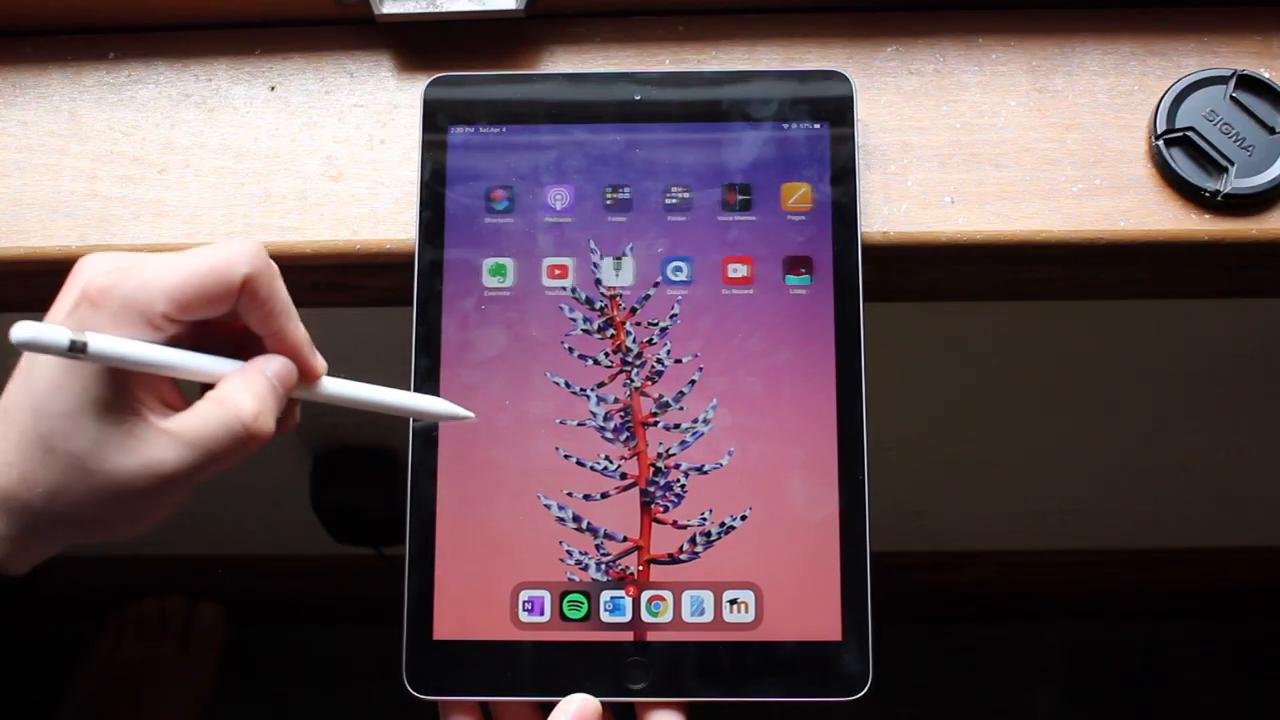
# Swipe to the second Home Screen page where the App Store icon sits.
pyautogui.hscroll(-3)
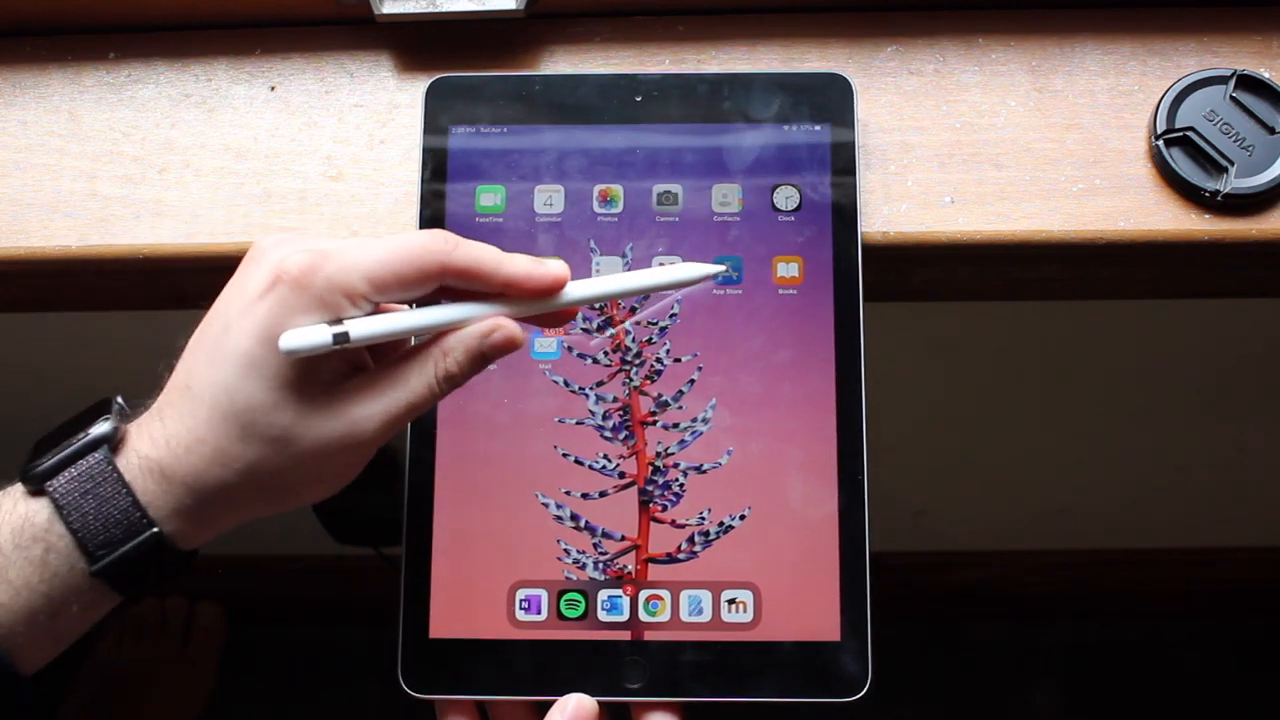
# Browse the App Store Today stories, then leave the store and swipe back to the first Home Screen page.
pyautogui.click(728, 270)
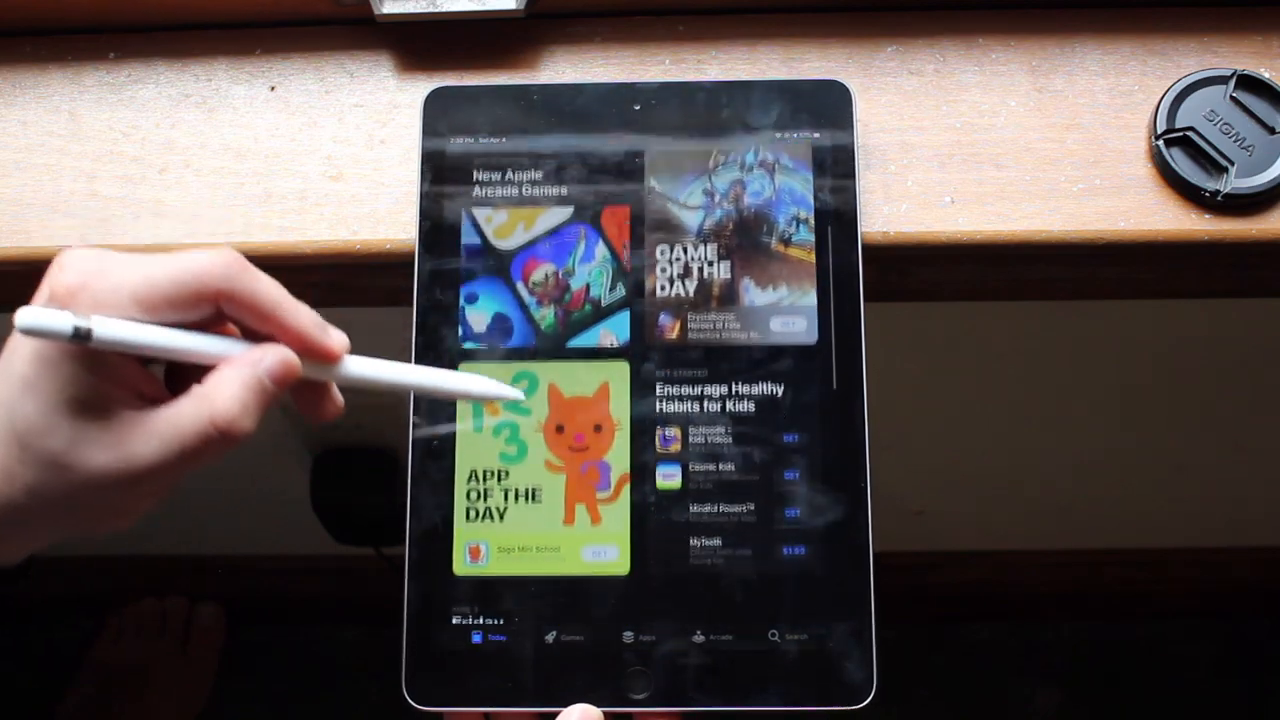
pyautogui.scroll(-3)
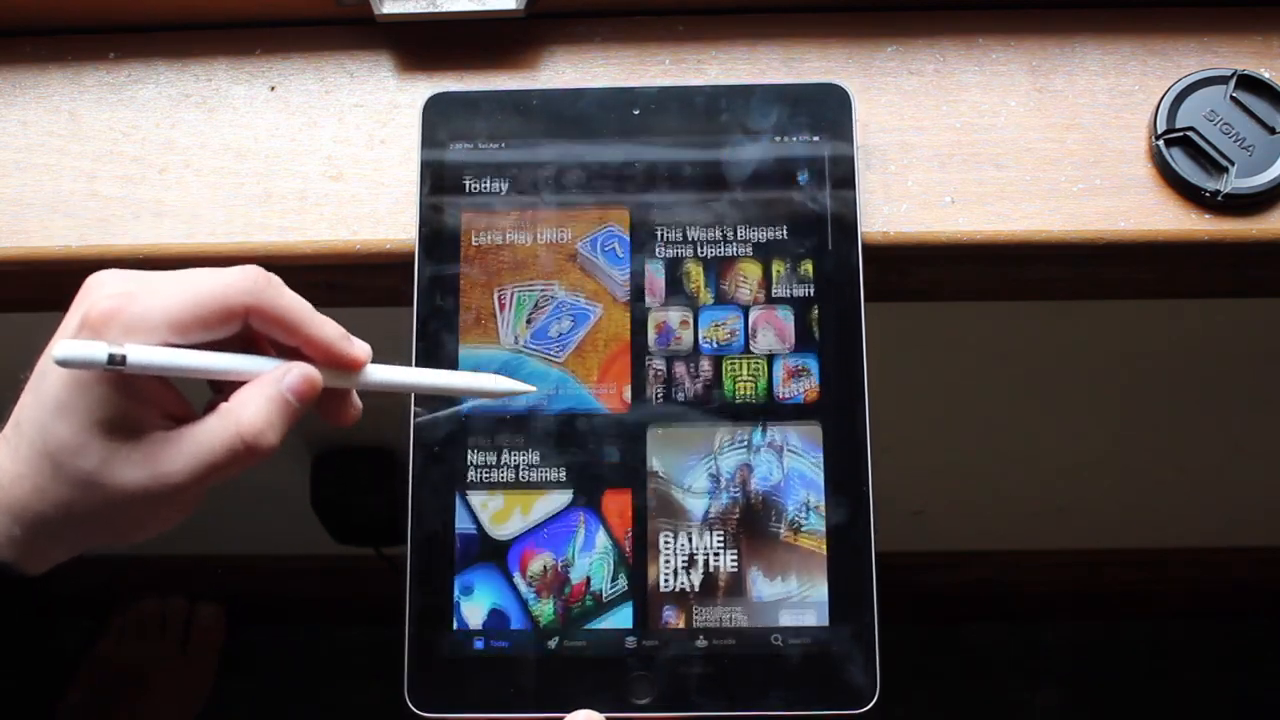
pyautogui.click(540, 310)
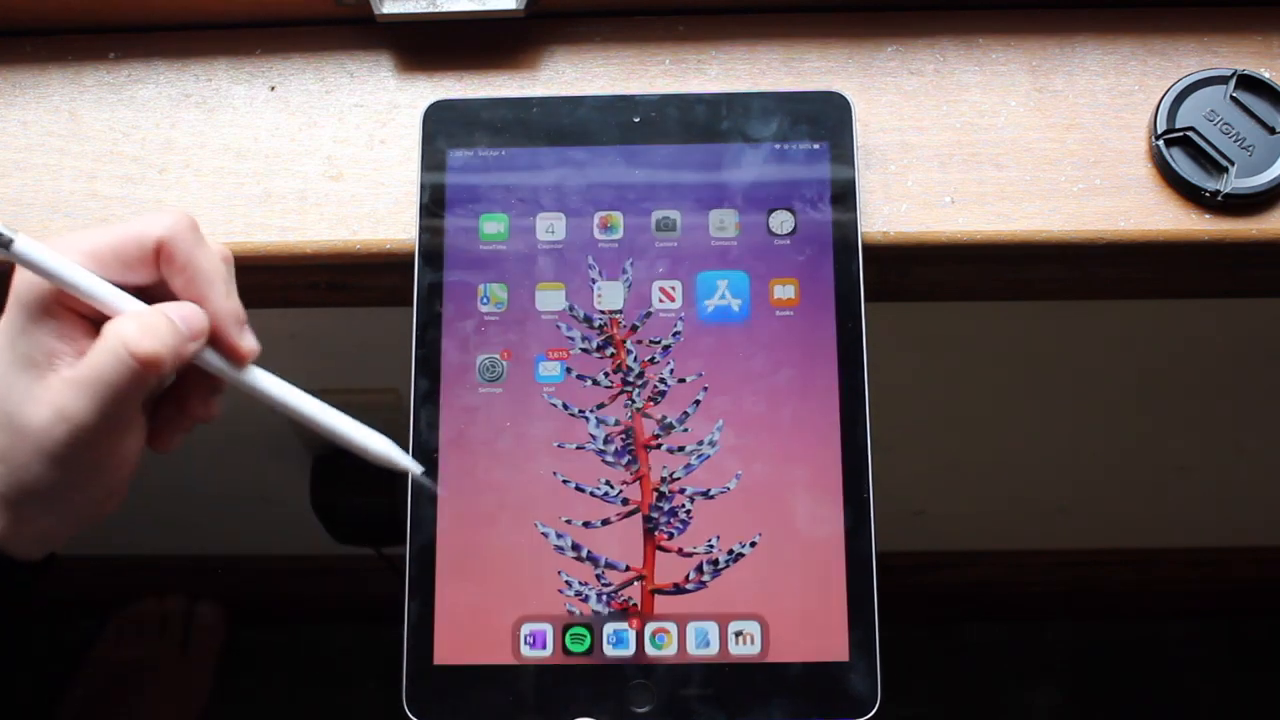
pyautogui.hscroll(-3)
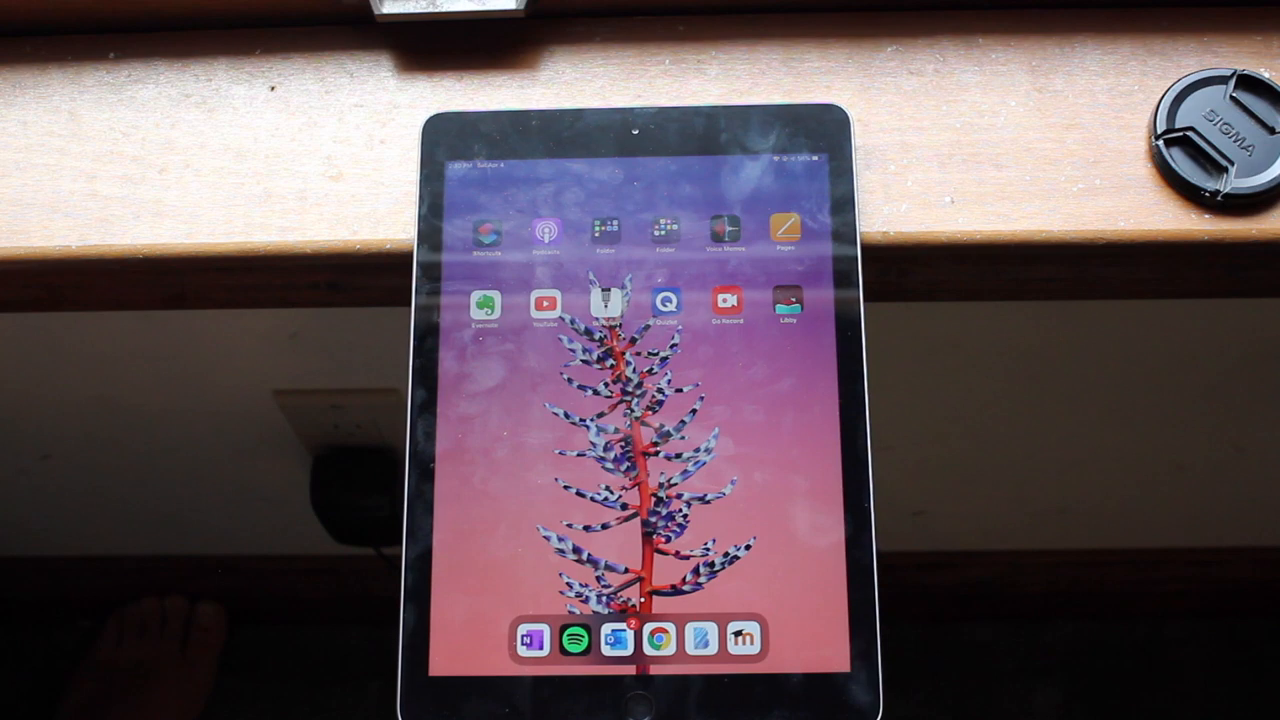